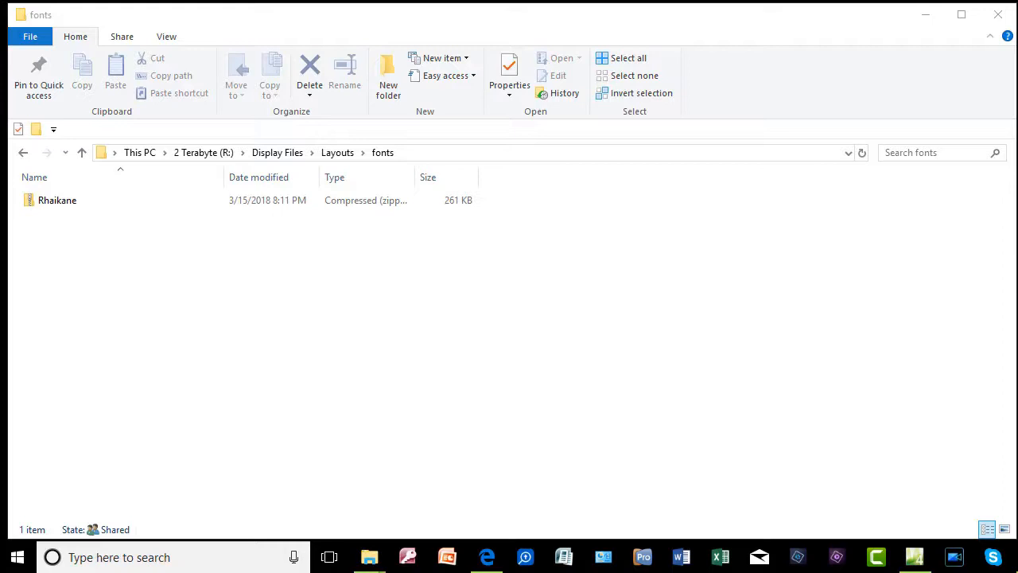
{"action": "mouse_move", "coordinate": [366, 265]}
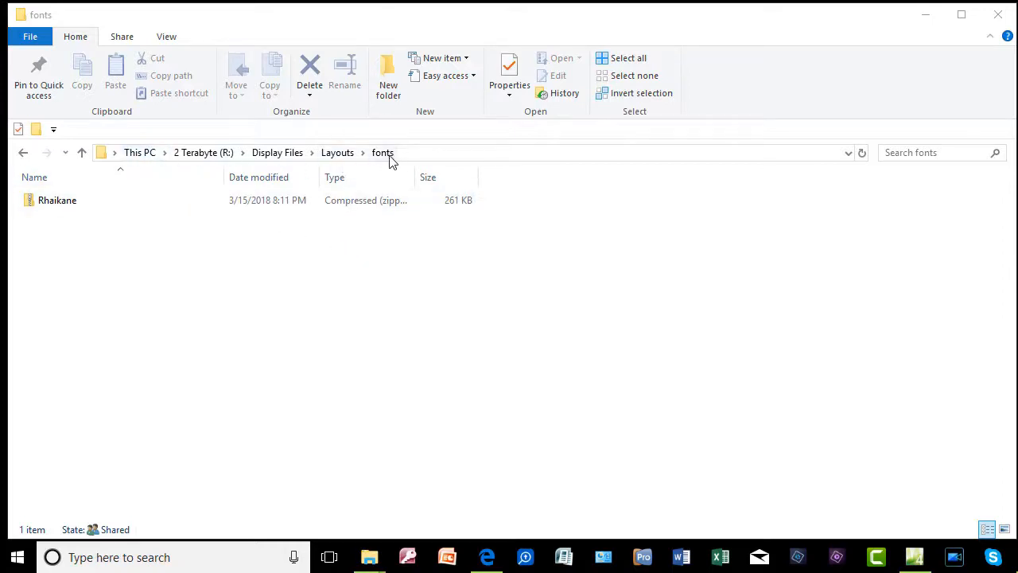
Step: Select the Rhaikane zip file and view its contents in File Explorer
{"action": "left_click", "coordinate": [57, 200]}
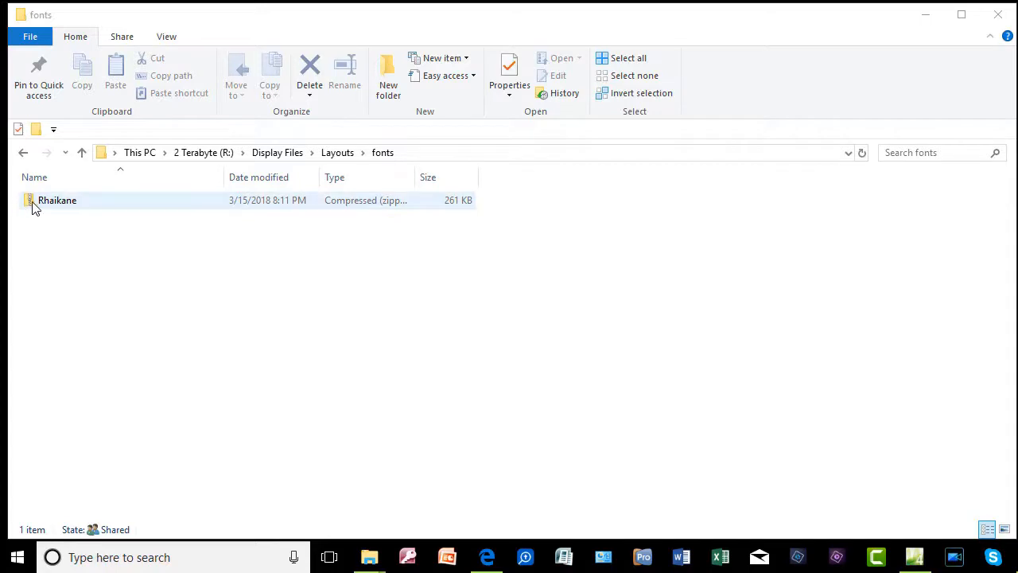
{"action": "mouse_move", "coordinate": [110, 208]}
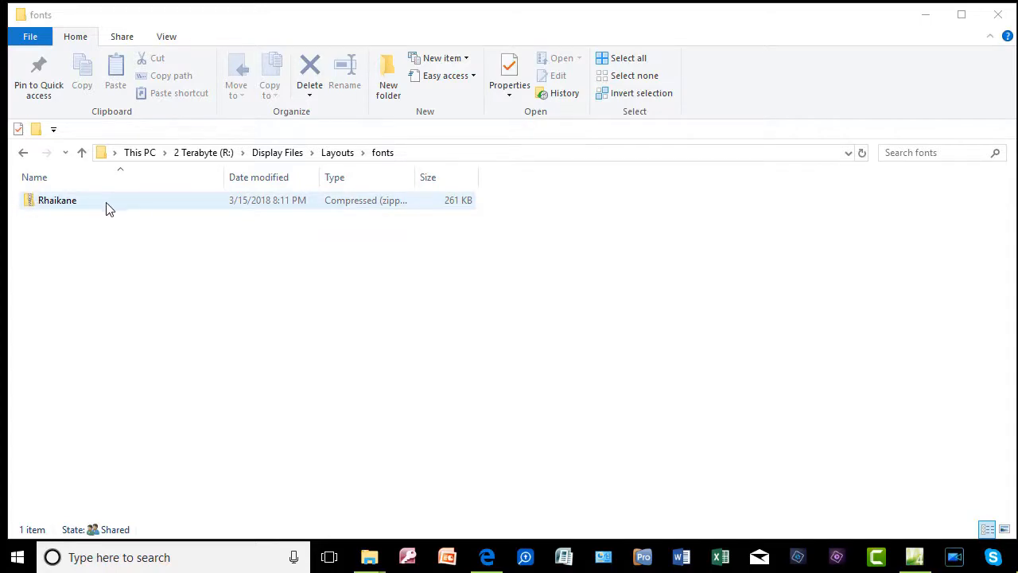
{"action": "mouse_move", "coordinate": [98, 206]}
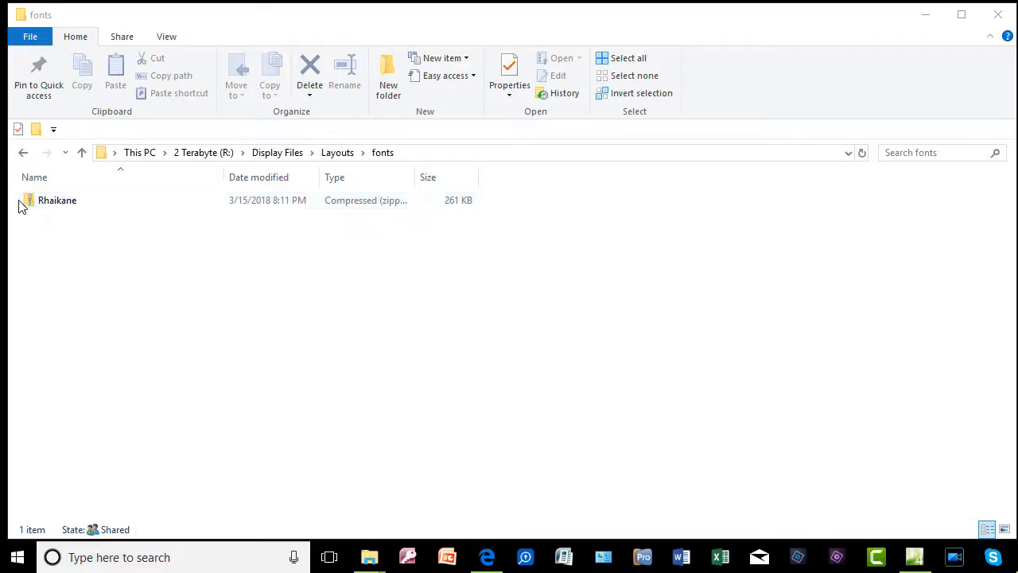
{"action": "left_click", "coordinate": [57, 201]}
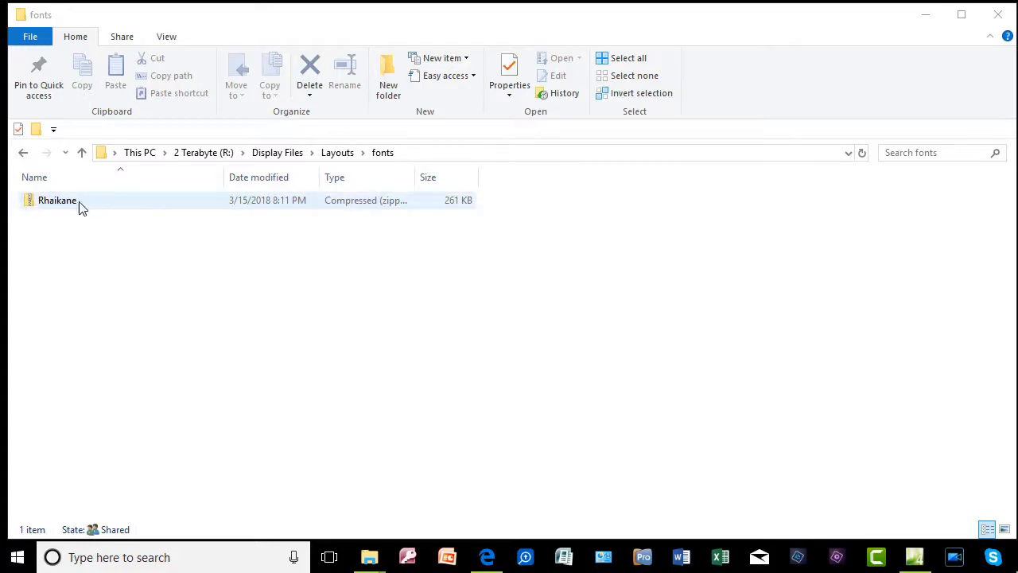
{"action": "mouse_move", "coordinate": [141, 203]}
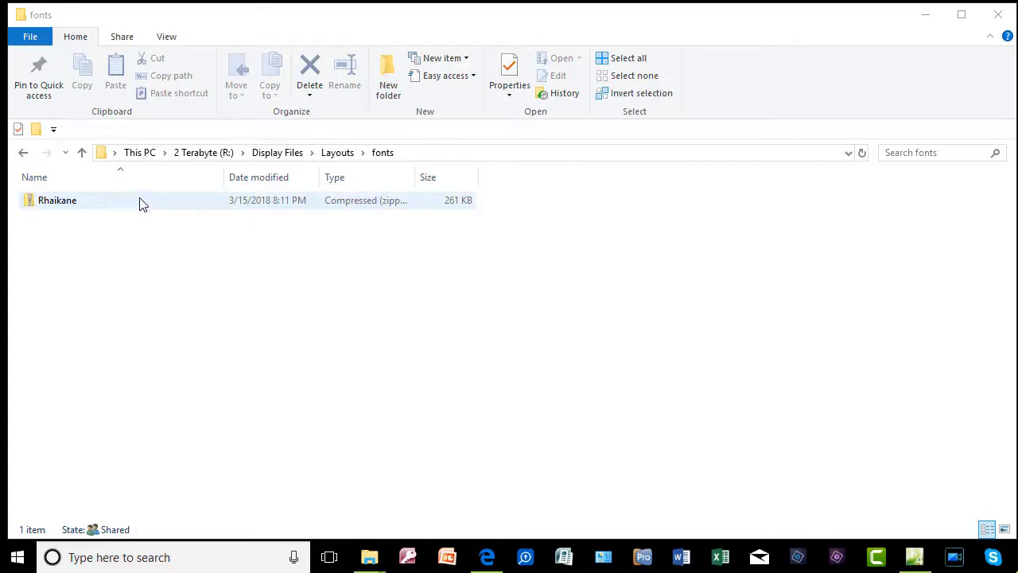
{"action": "left_click", "coordinate": [57, 201]}
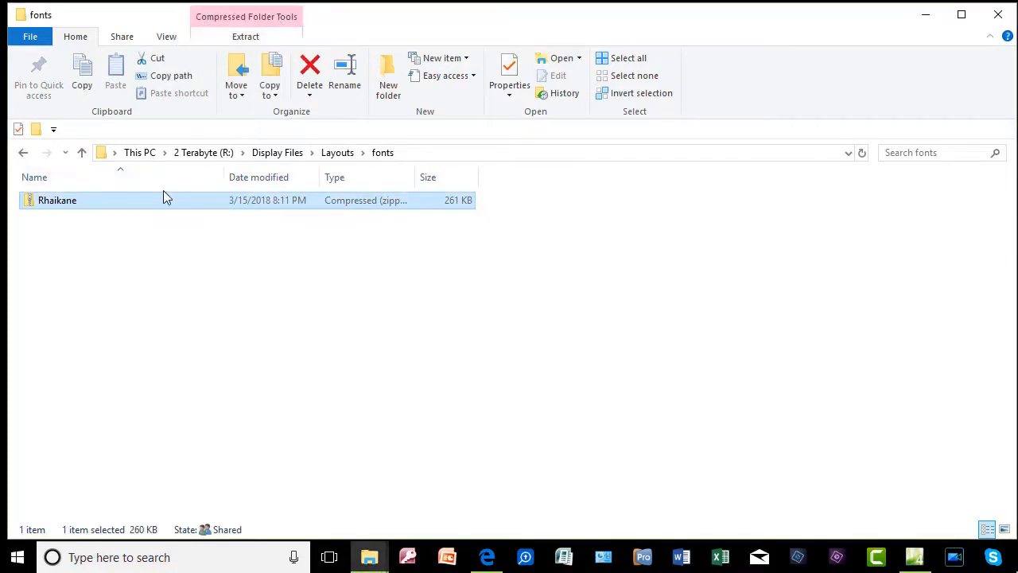
{"action": "double_click", "coordinate": [57, 200]}
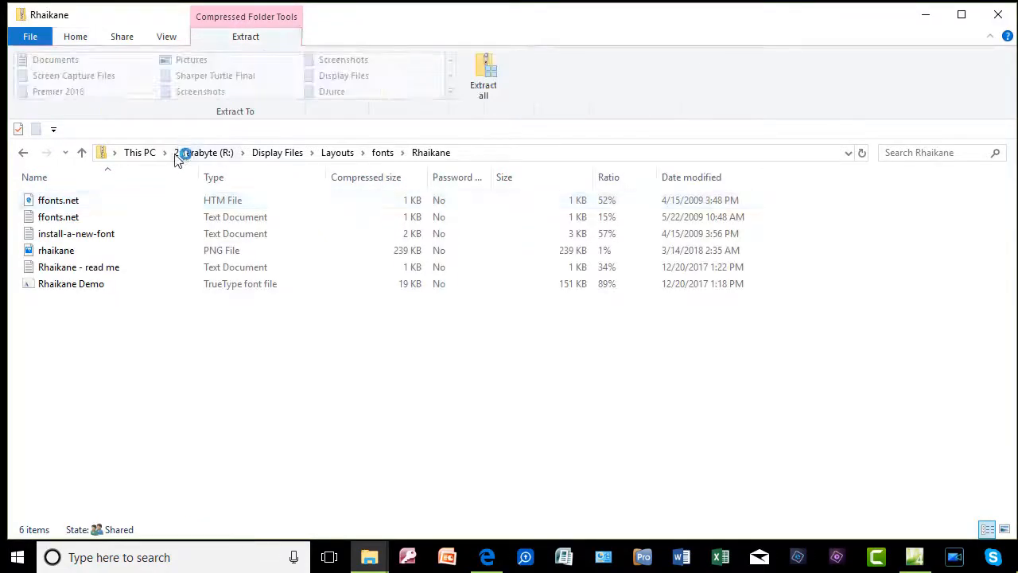
Step: Start Extract all for the Rhaikane zip, showing its destination in the fonts folder
{"action": "left_click", "coordinate": [57, 216]}
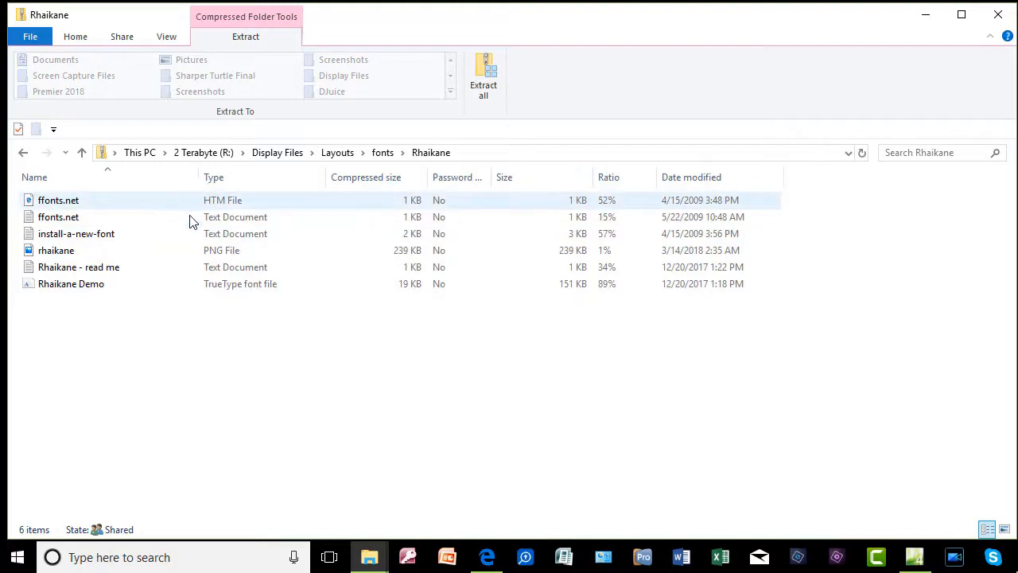
{"action": "left_click", "coordinate": [70, 283]}
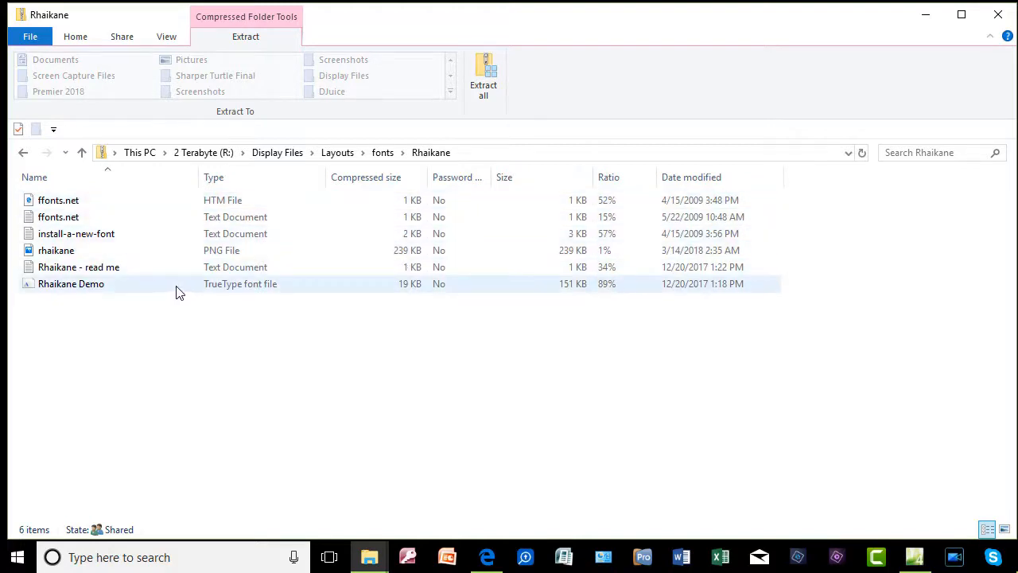
{"action": "mouse_move", "coordinate": [286, 263]}
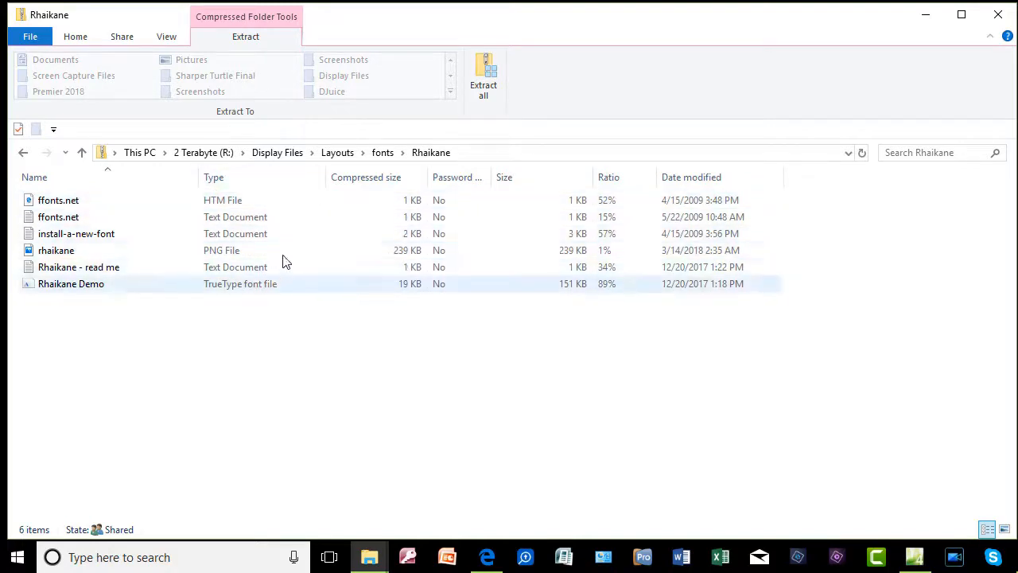
{"action": "left_click", "coordinate": [76, 232]}
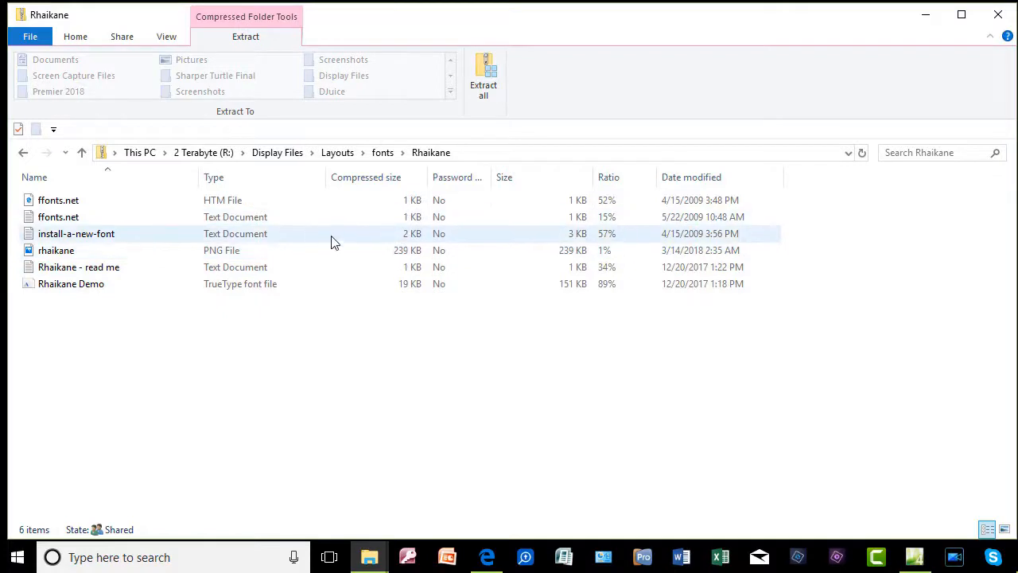
{"action": "mouse_move", "coordinate": [483, 76]}
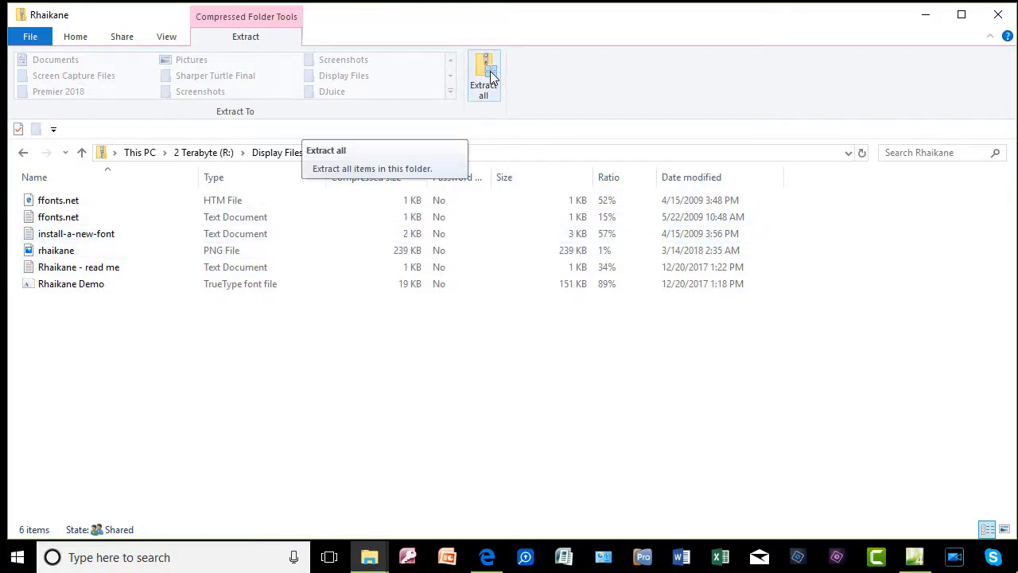
{"action": "left_click", "coordinate": [484, 77]}
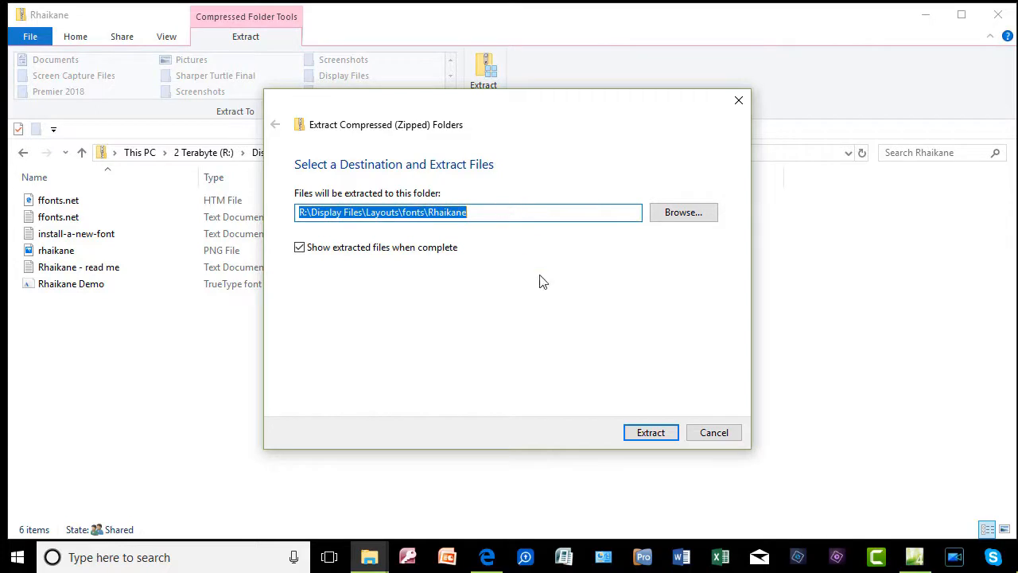
Step: Extract the Rhaikane zip into a Rhaikane folder and view its six files, including Rhaikane Demo
{"action": "left_click", "coordinate": [651, 433]}
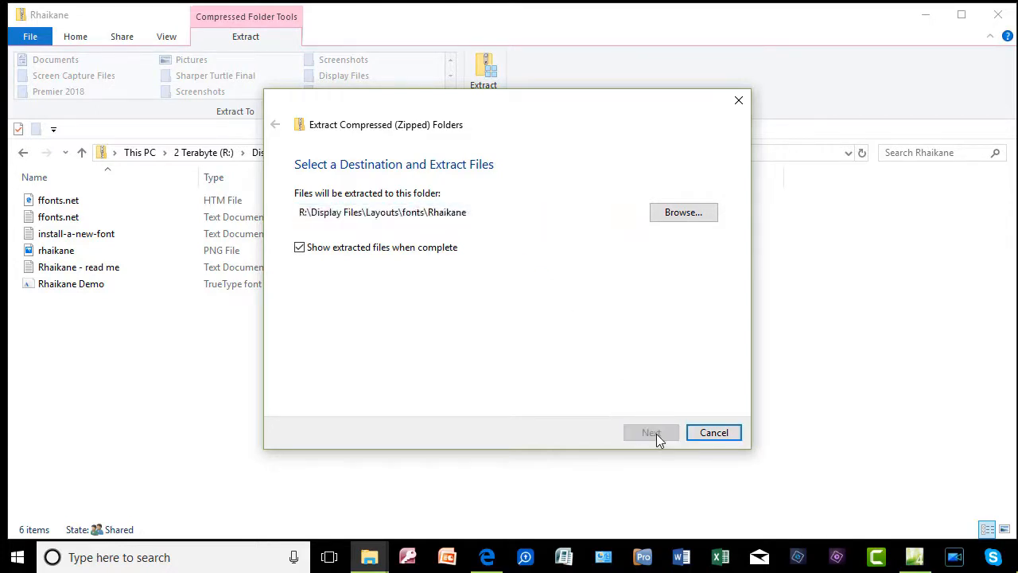
{"action": "left_click", "coordinate": [651, 433]}
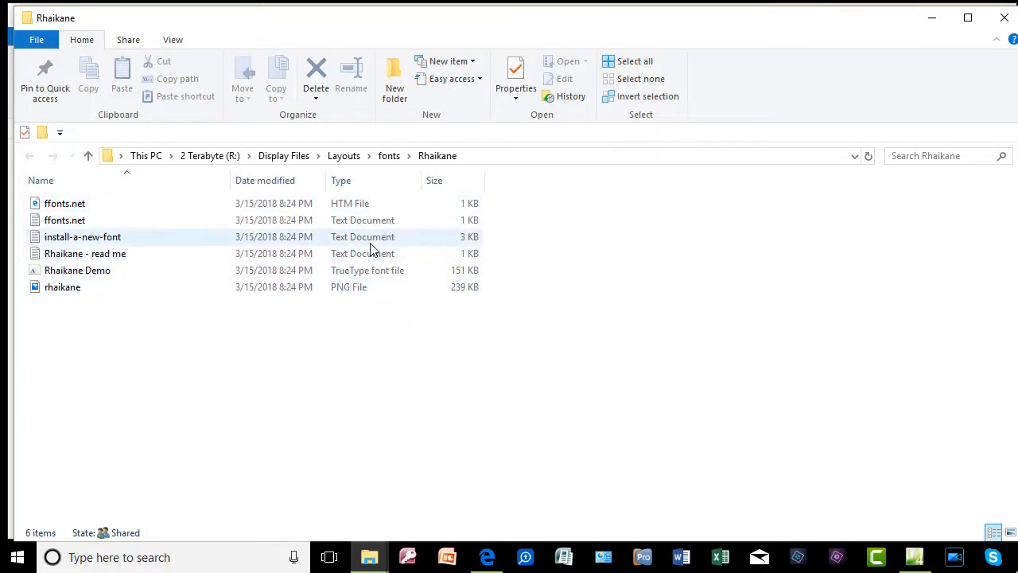
{"action": "left_click", "coordinate": [62, 286]}
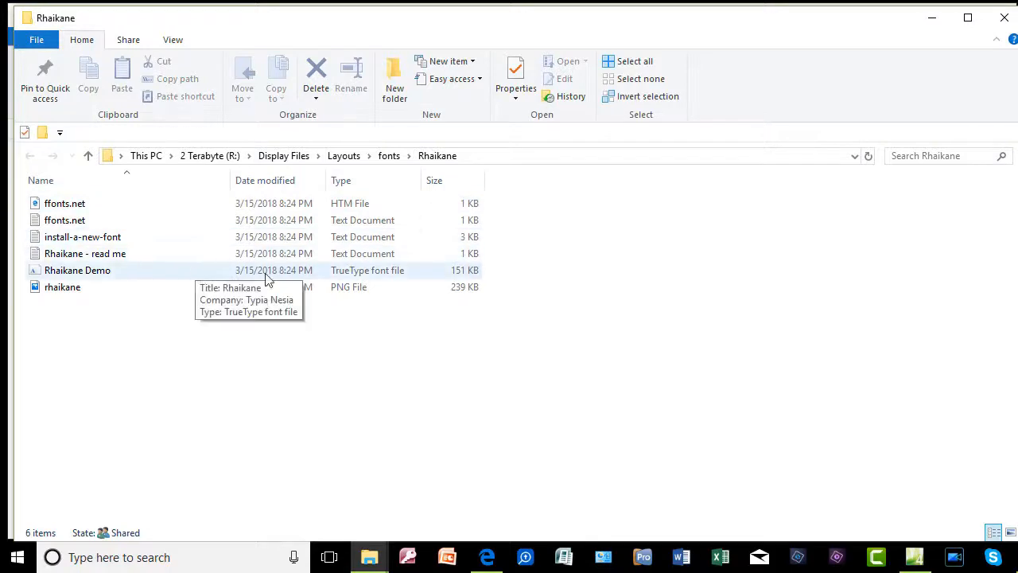
{"action": "mouse_move", "coordinate": [404, 277]}
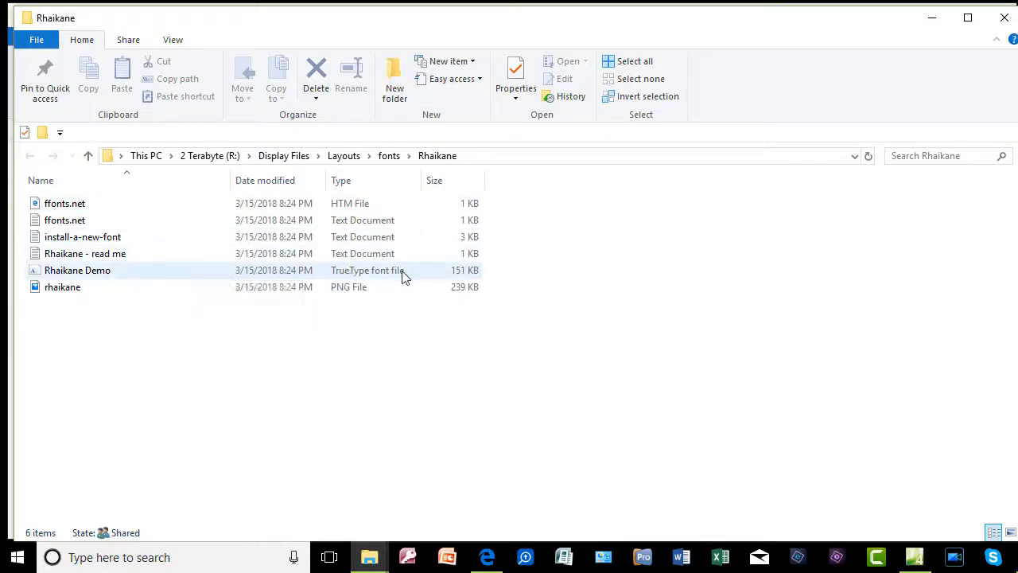
{"action": "mouse_move", "coordinate": [398, 274]}
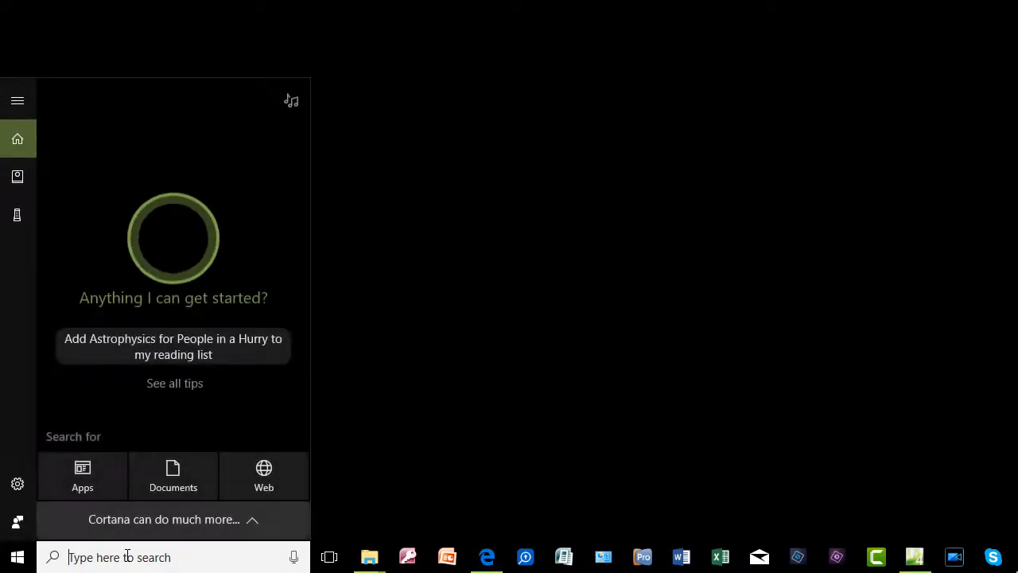
Step: Search 'con' in Windows Search and launch Control Panel from Best match
{"action": "type", "text": "c"}
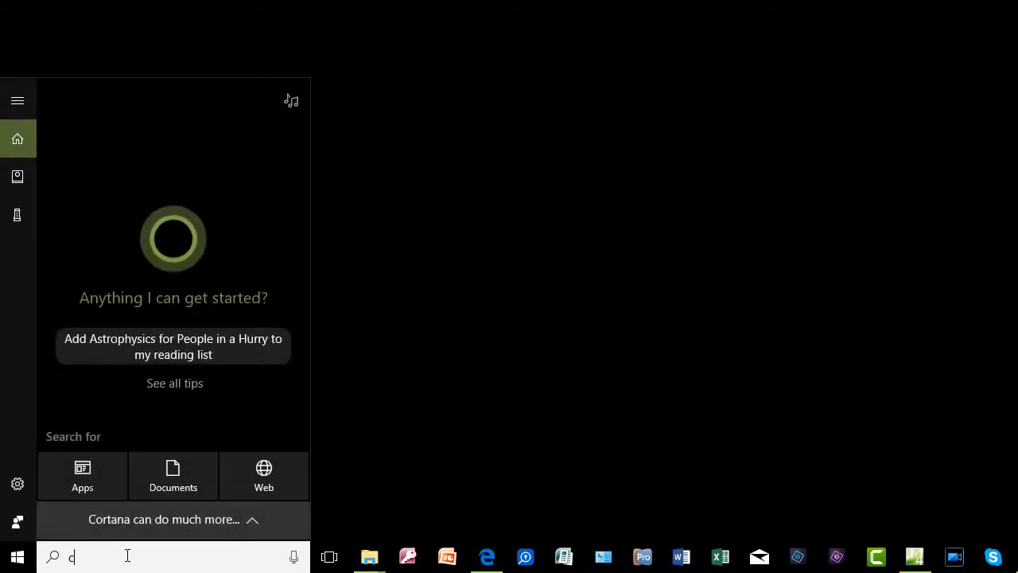
{"action": "type", "text": "on"}
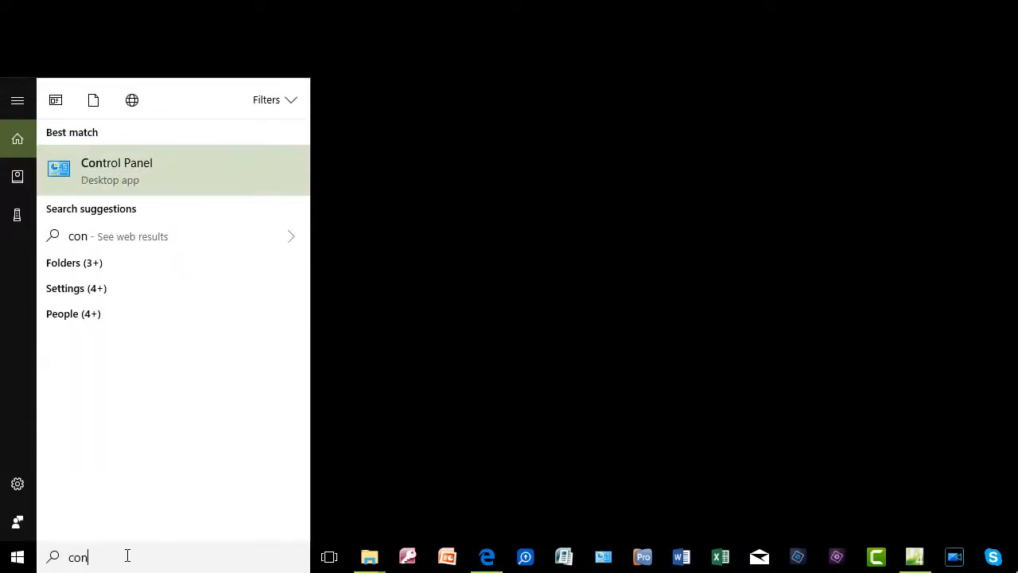
{"action": "mouse_move", "coordinate": [127, 455]}
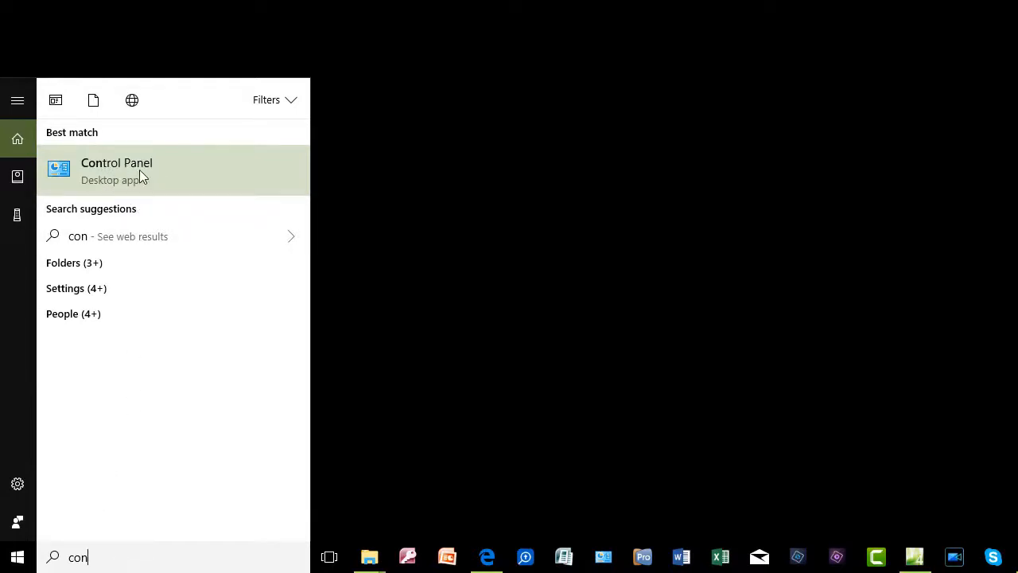
{"action": "left_click", "coordinate": [118, 170]}
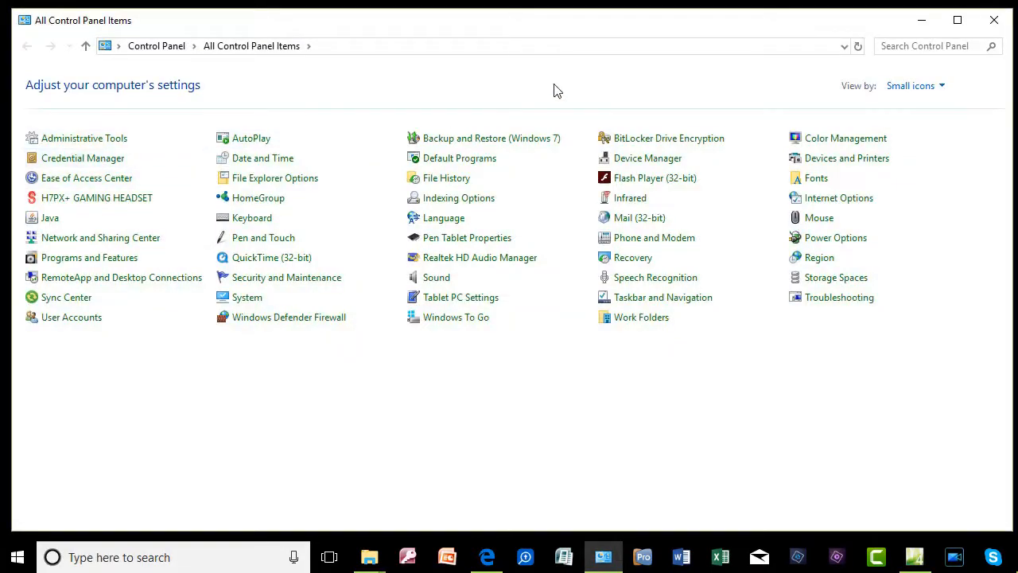
{"action": "mouse_move", "coordinate": [569, 97]}
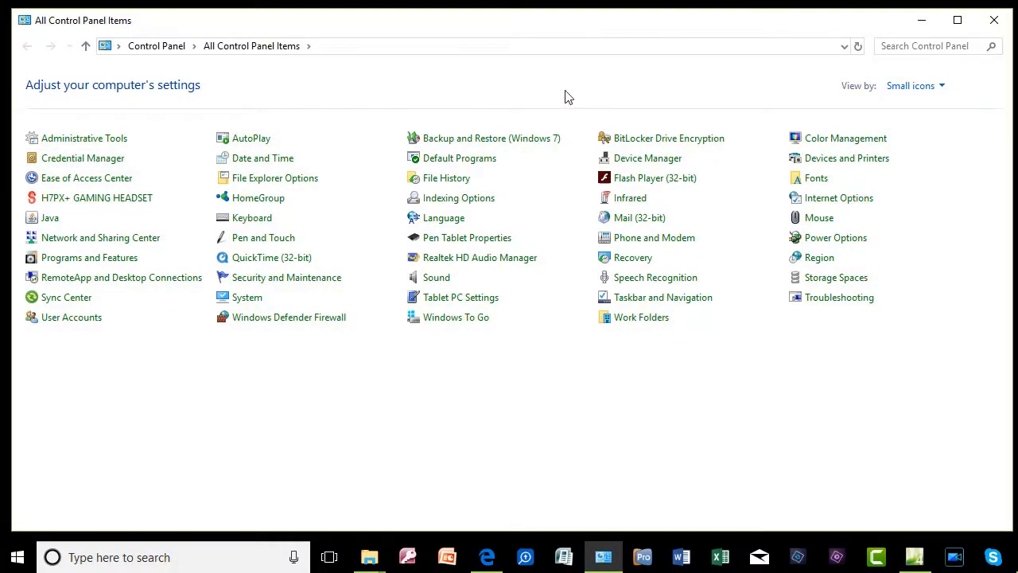
Step: Switch View by to Category, then to Large icons so Fonts is visible
{"action": "left_click", "coordinate": [915, 86]}
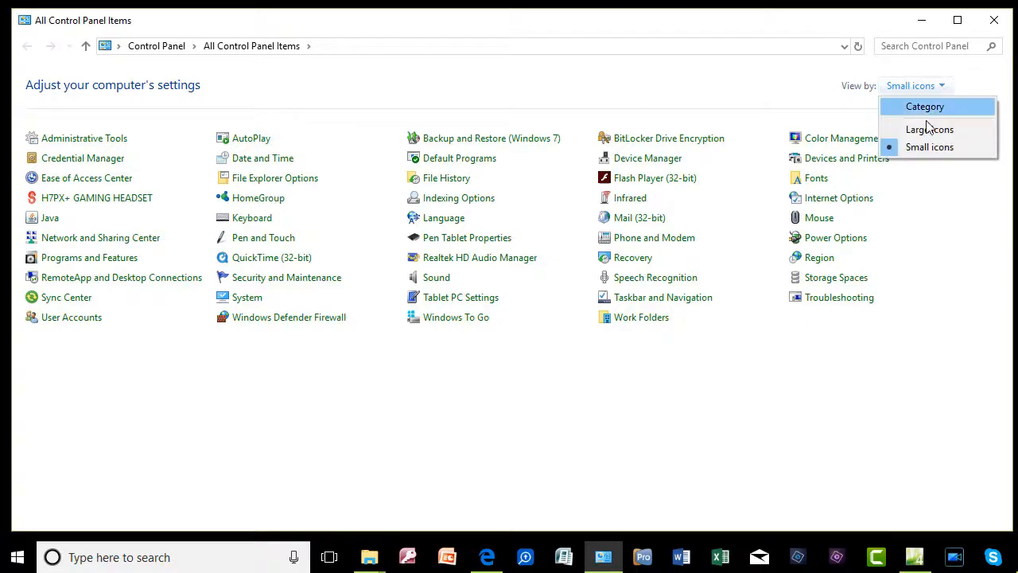
{"action": "mouse_move", "coordinate": [922, 151]}
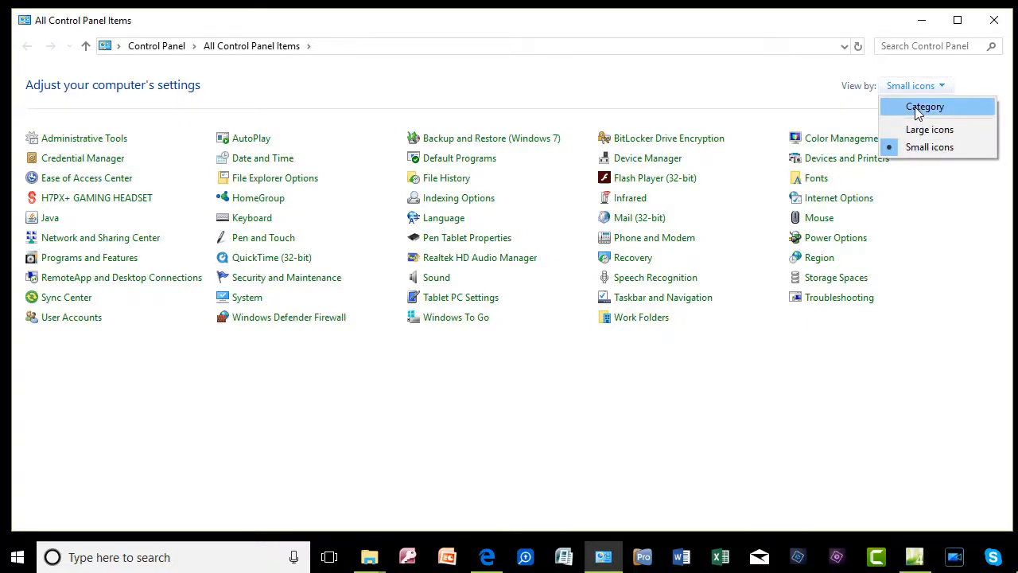
{"action": "left_click", "coordinate": [926, 106]}
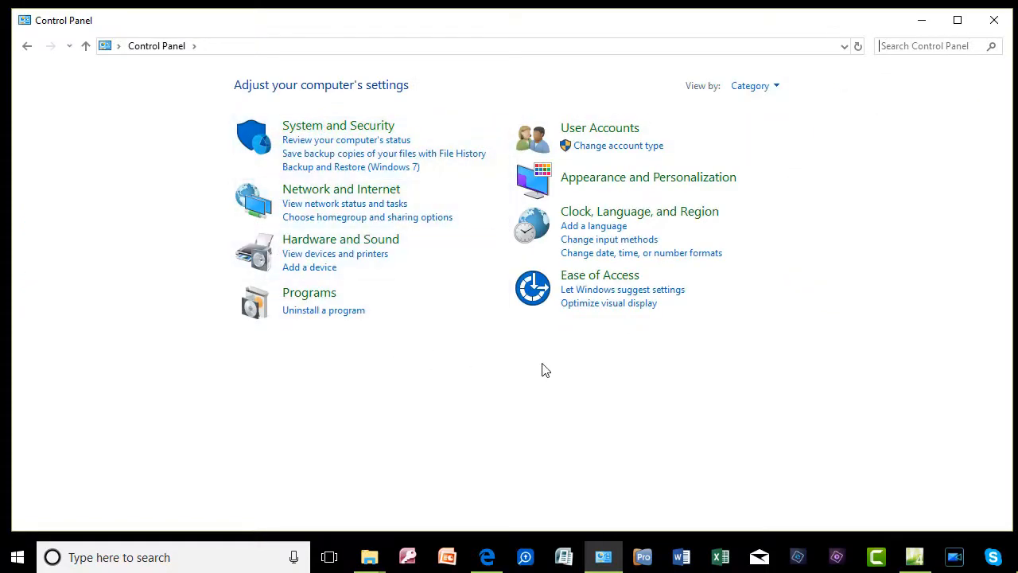
{"action": "mouse_move", "coordinate": [423, 179]}
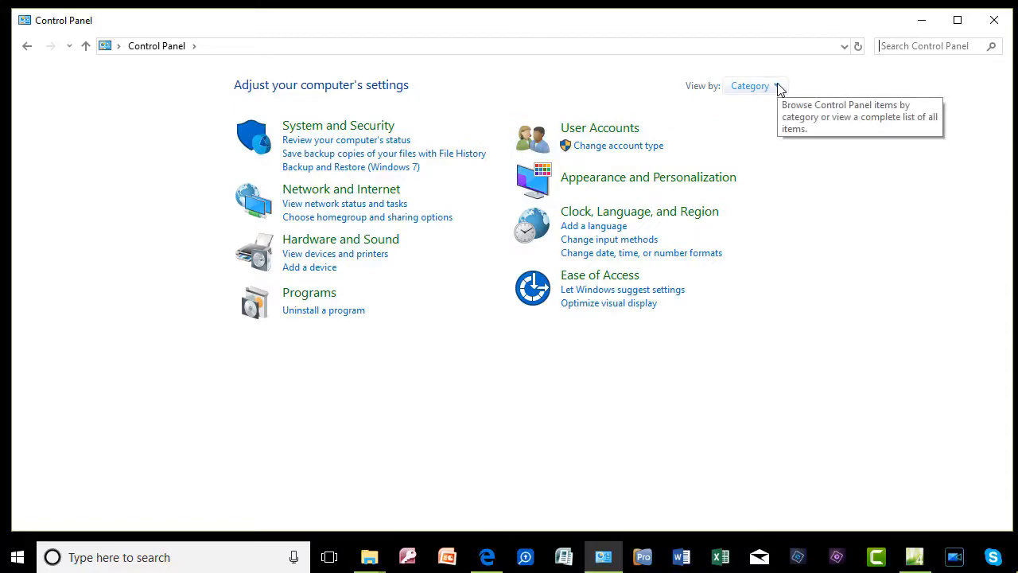
{"action": "left_click", "coordinate": [754, 86]}
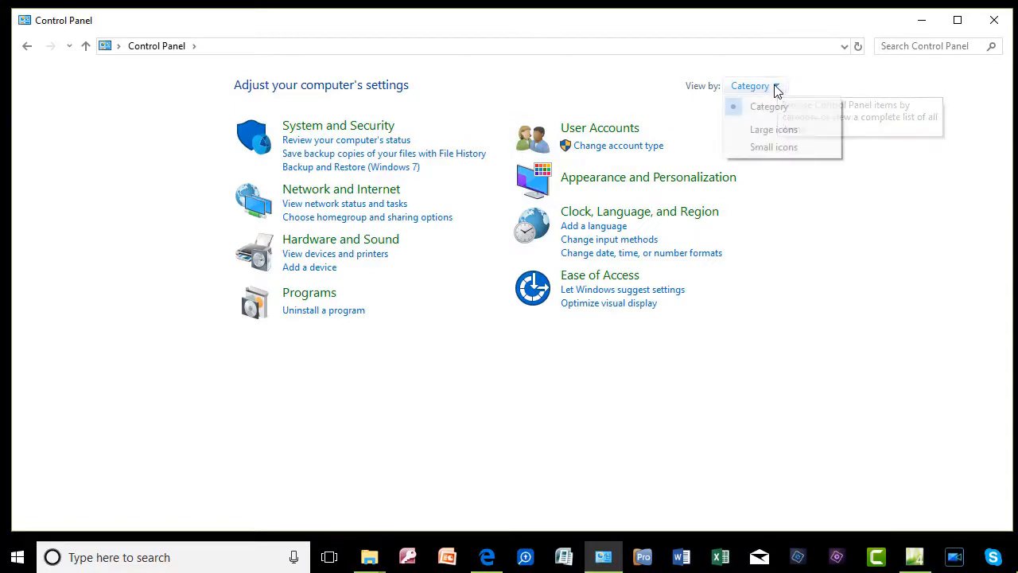
{"action": "mouse_move", "coordinate": [773, 146]}
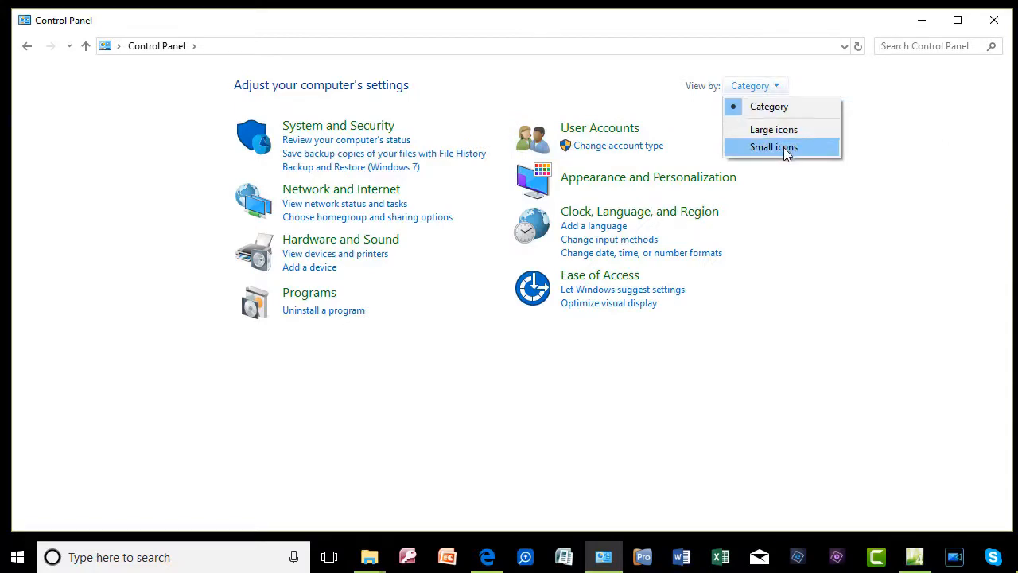
{"action": "mouse_move", "coordinate": [773, 128]}
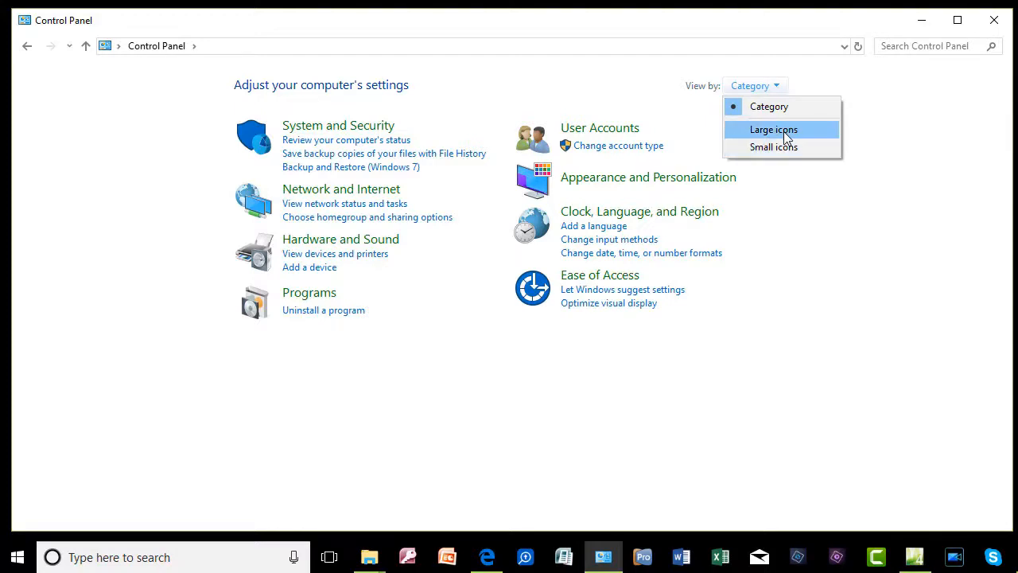
{"action": "left_click", "coordinate": [773, 129]}
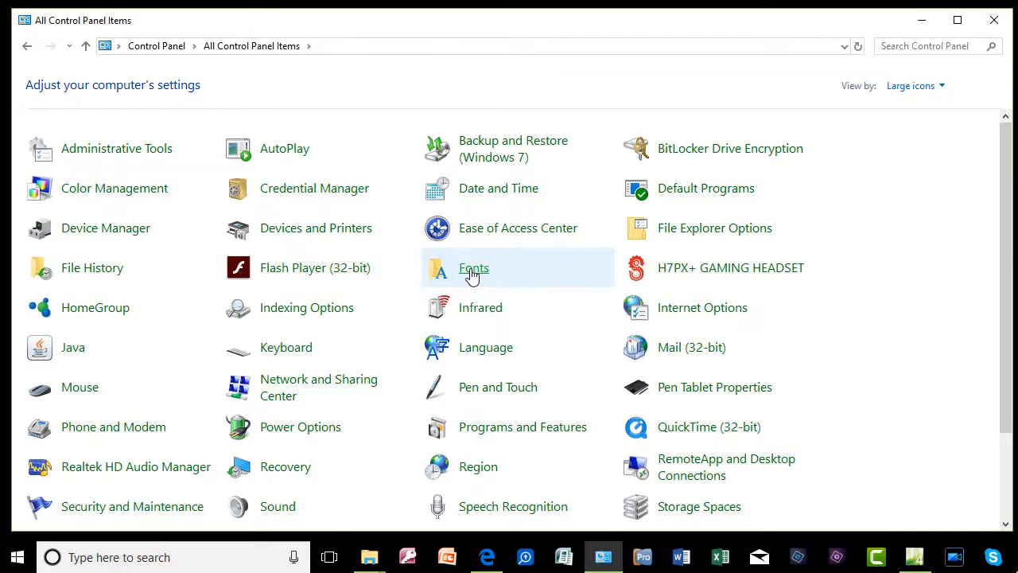
Step: Install the Rhaikane Demo TrueType file into the Fonts folder, raising the count to 381
{"action": "double_click", "coordinate": [474, 267]}
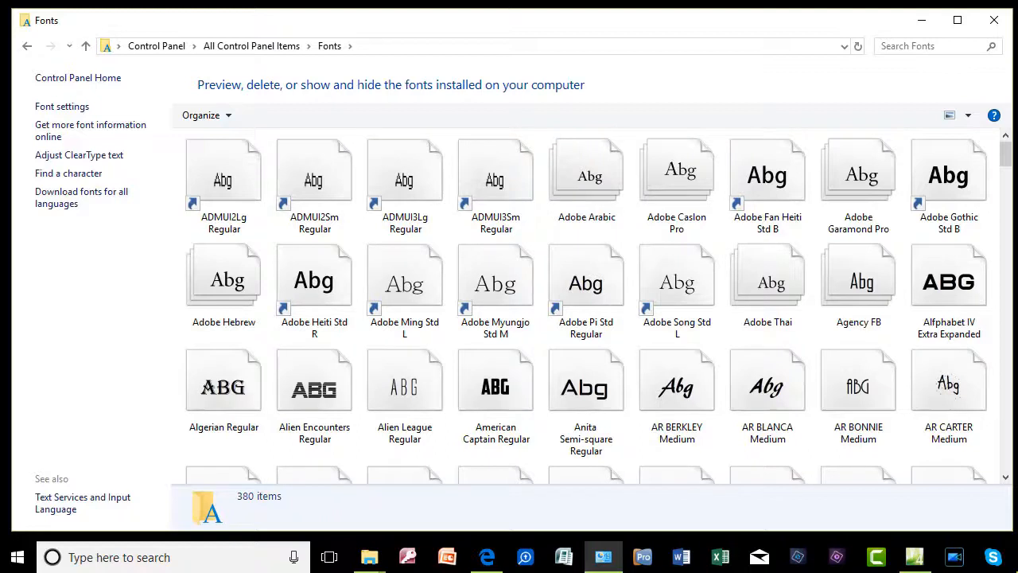
{"action": "left_click", "coordinate": [369, 556]}
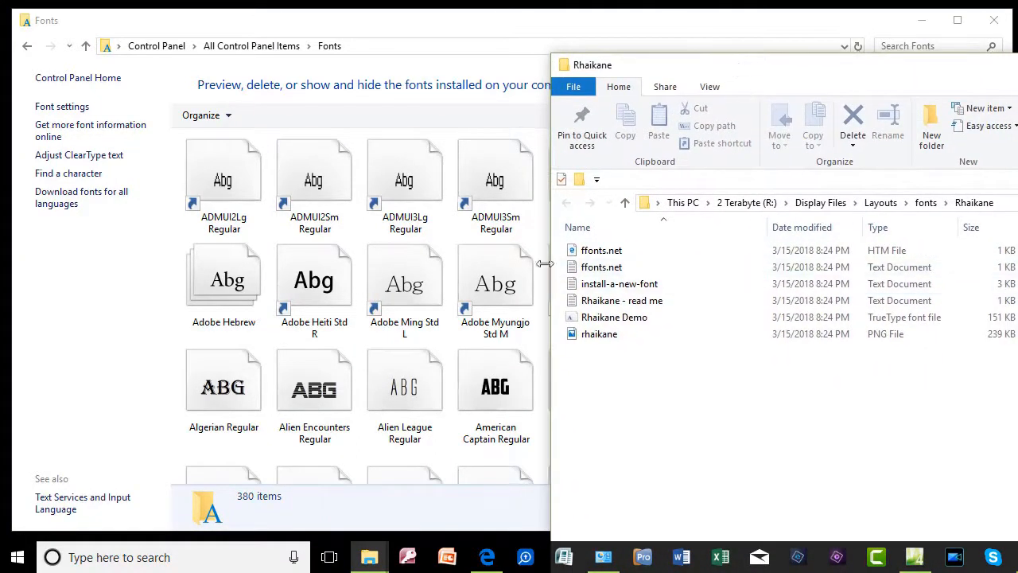
{"action": "left_click", "coordinate": [614, 317]}
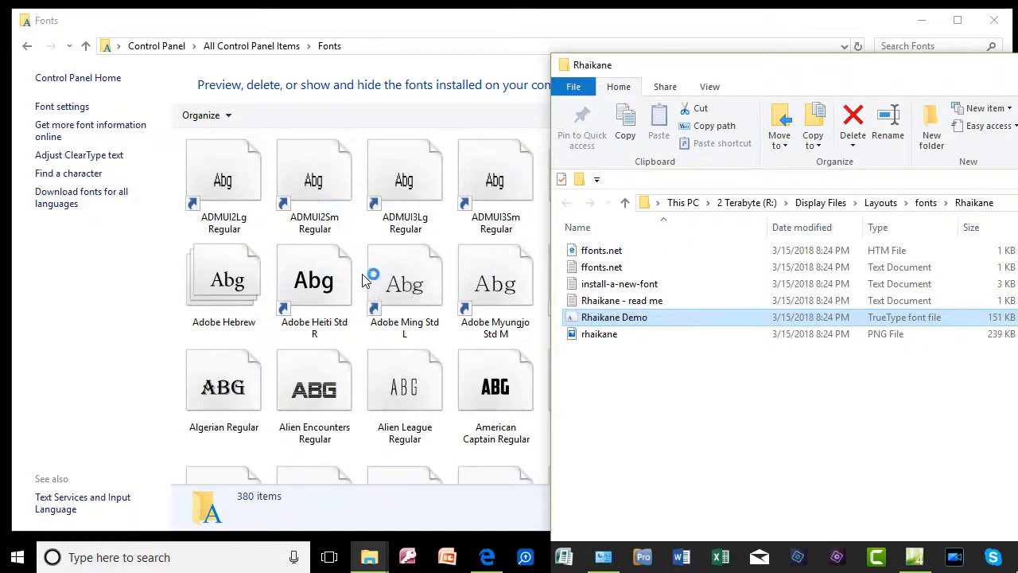
{"action": "double_click", "coordinate": [614, 316]}
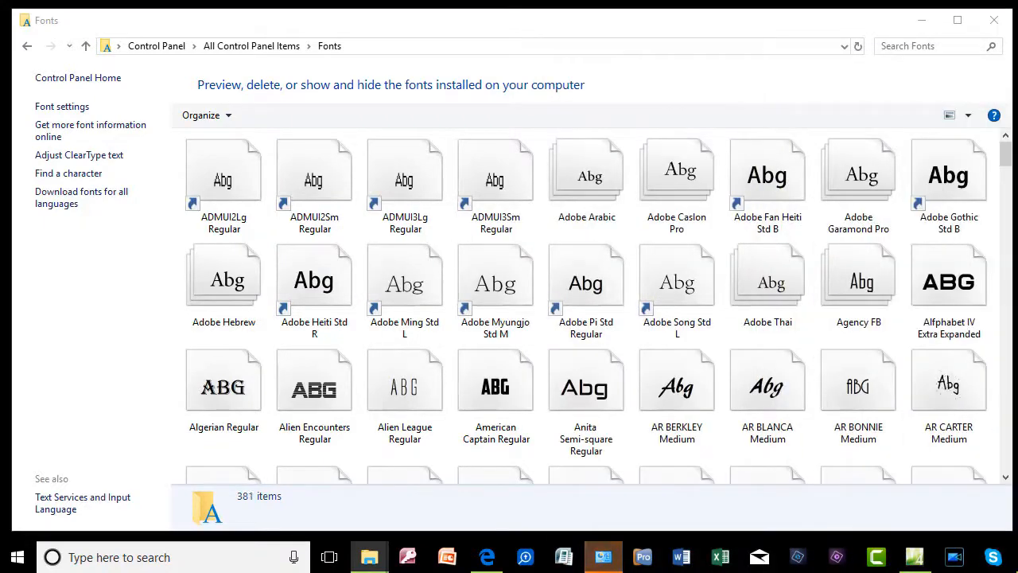
Step: Switch to PowerDirector and add the Default 'My Title' template to the timeline
{"action": "left_click", "coordinate": [601, 556]}
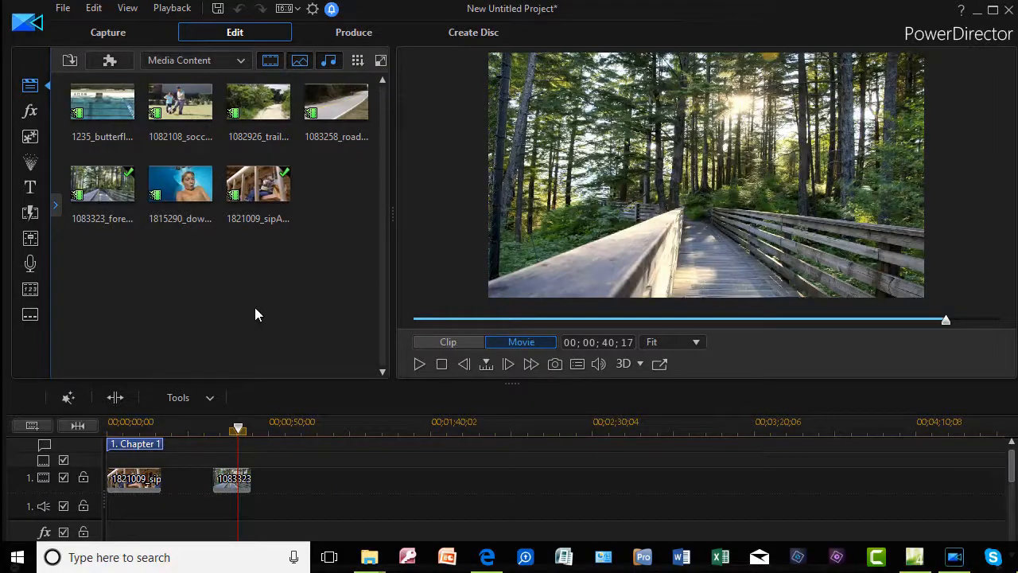
{"action": "mouse_move", "coordinate": [103, 247]}
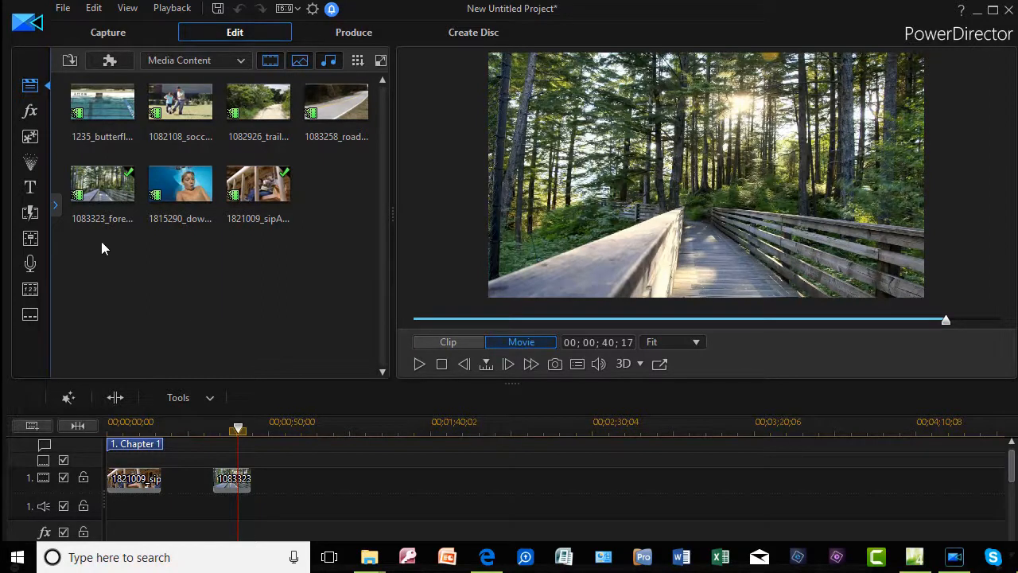
{"action": "left_click", "coordinate": [102, 182]}
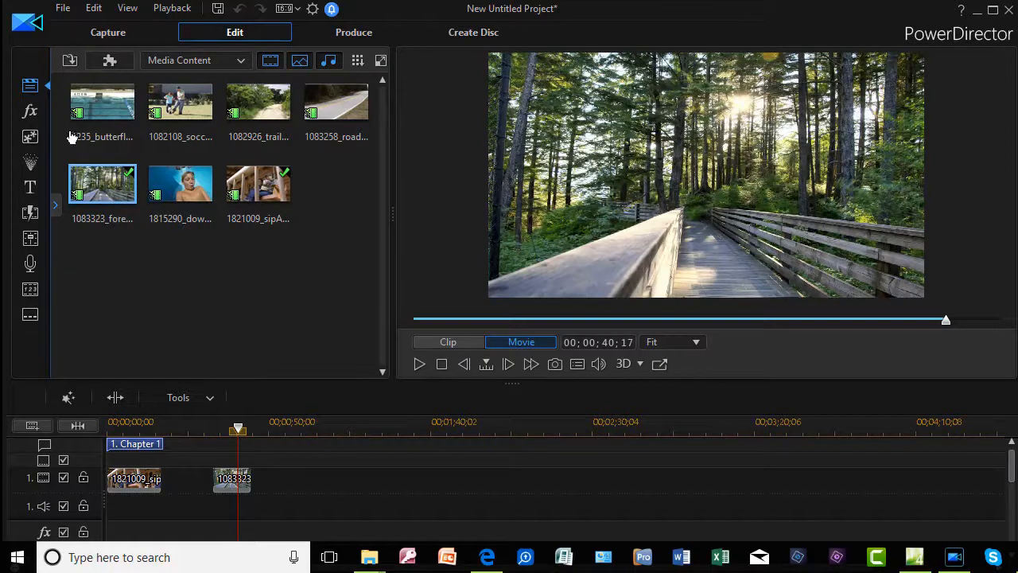
{"action": "mouse_move", "coordinate": [30, 188]}
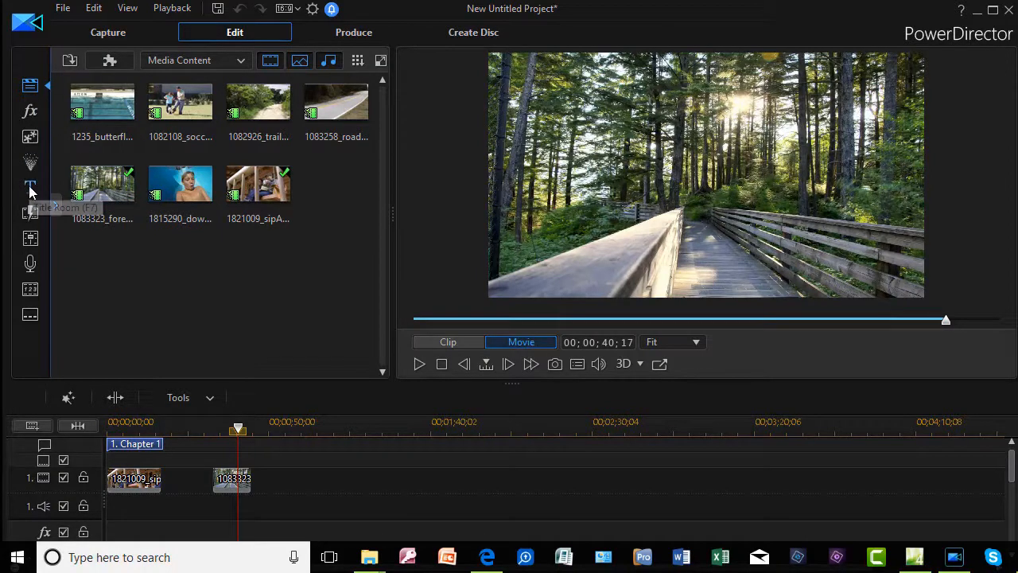
{"action": "left_click", "coordinate": [30, 188]}
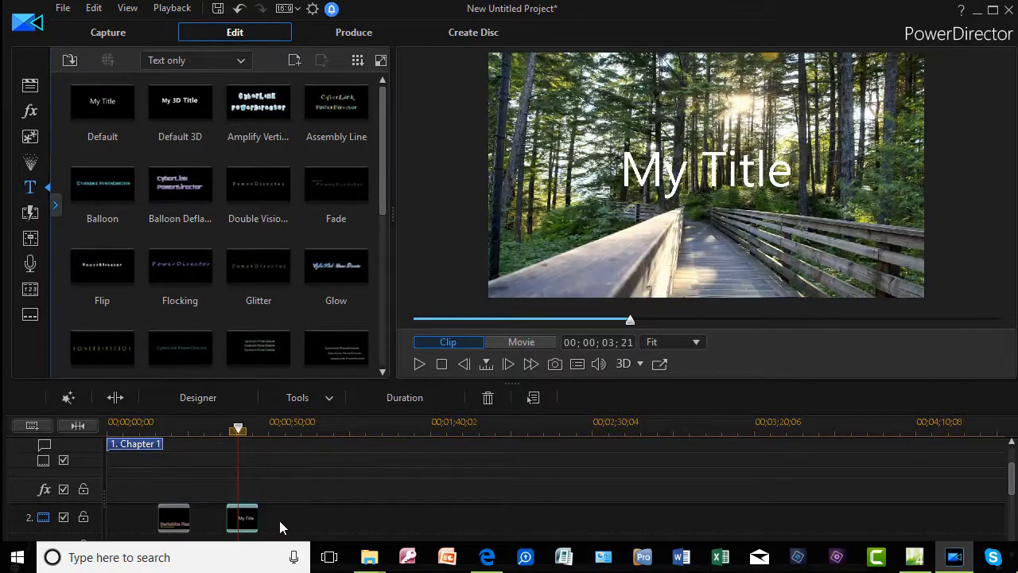
{"action": "mouse_move", "coordinate": [242, 516]}
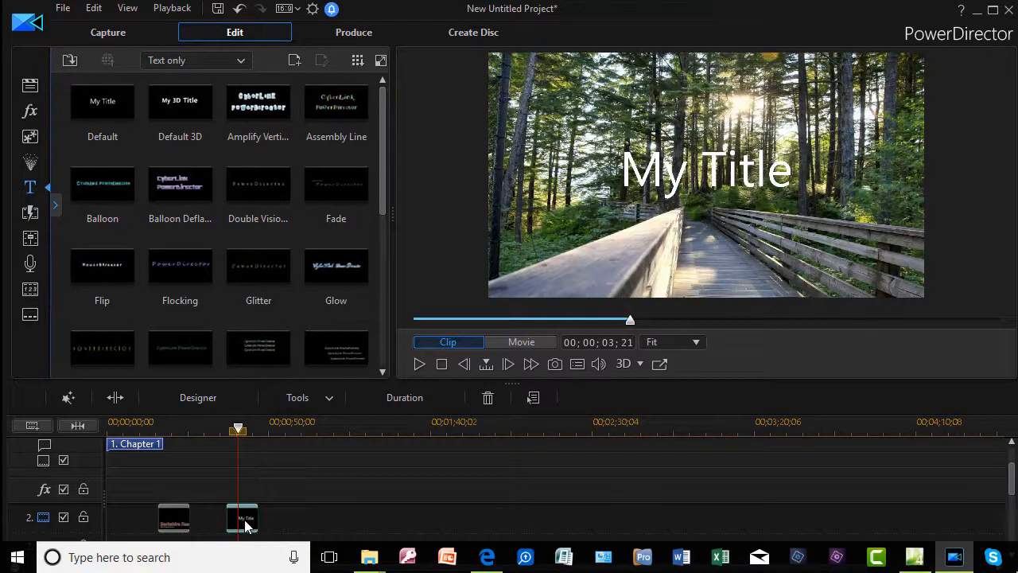
Step: In Title Designer, change the My Title text font to Rhaikane
{"action": "double_click", "coordinate": [241, 518]}
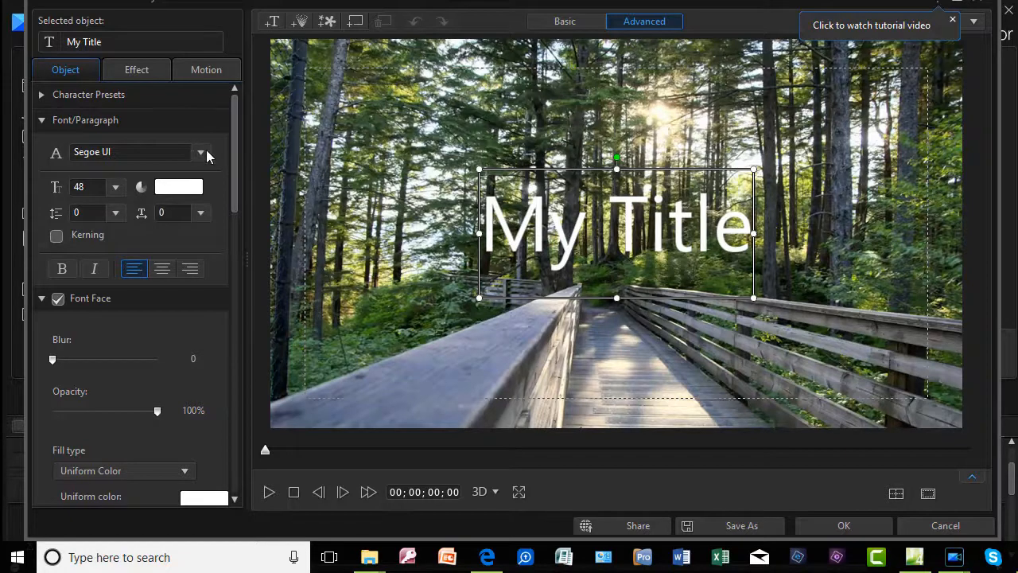
{"action": "left_click", "coordinate": [200, 152]}
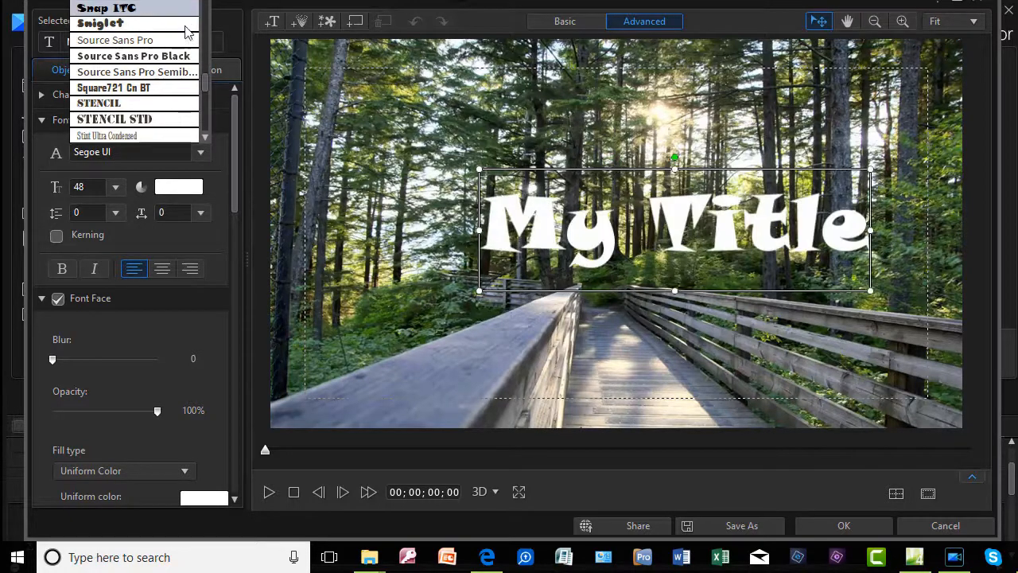
{"action": "left_click", "coordinate": [135, 72]}
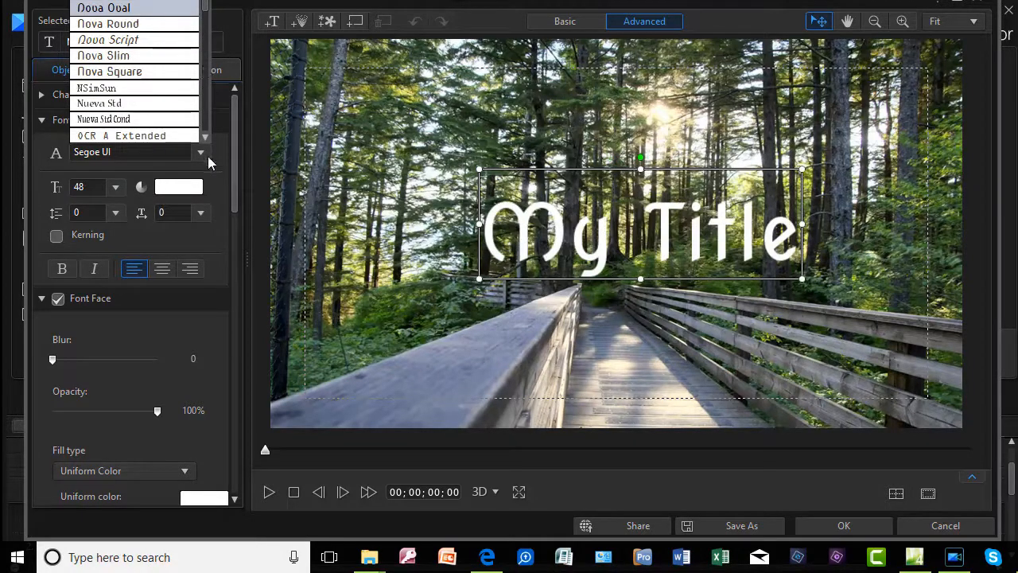
{"action": "left_click", "coordinate": [95, 118]}
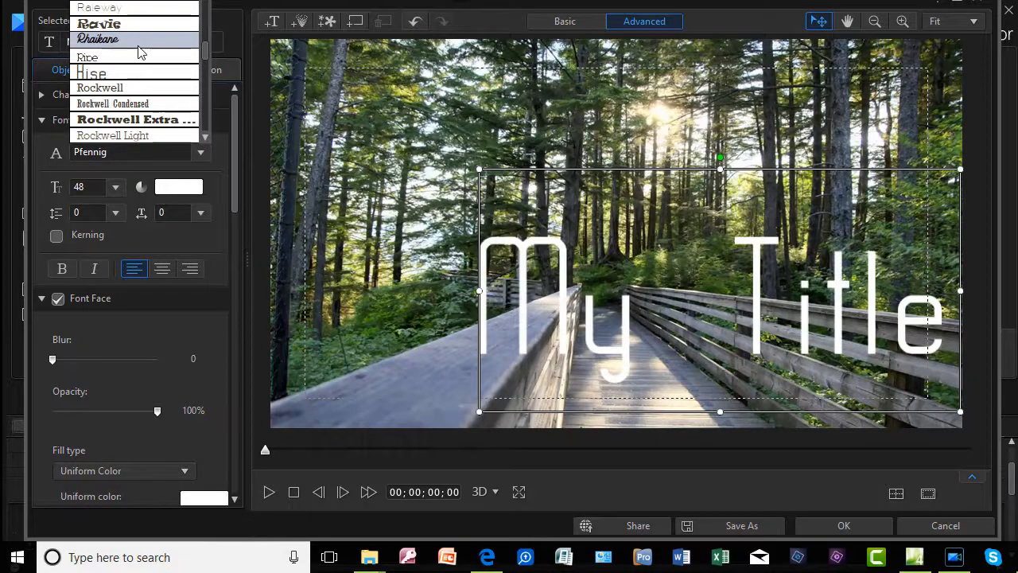
{"action": "left_click", "coordinate": [99, 39]}
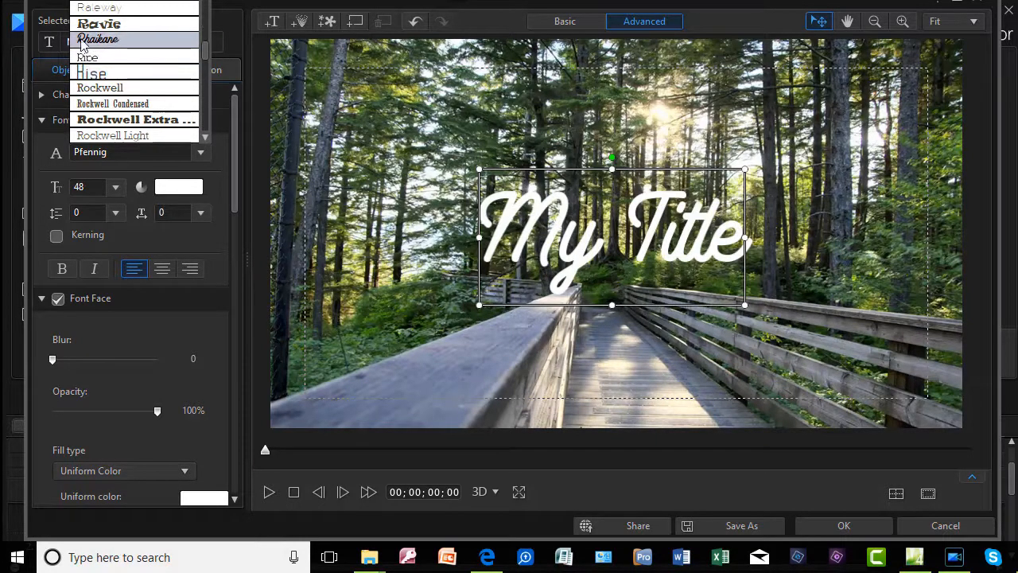
{"action": "left_click", "coordinate": [99, 38]}
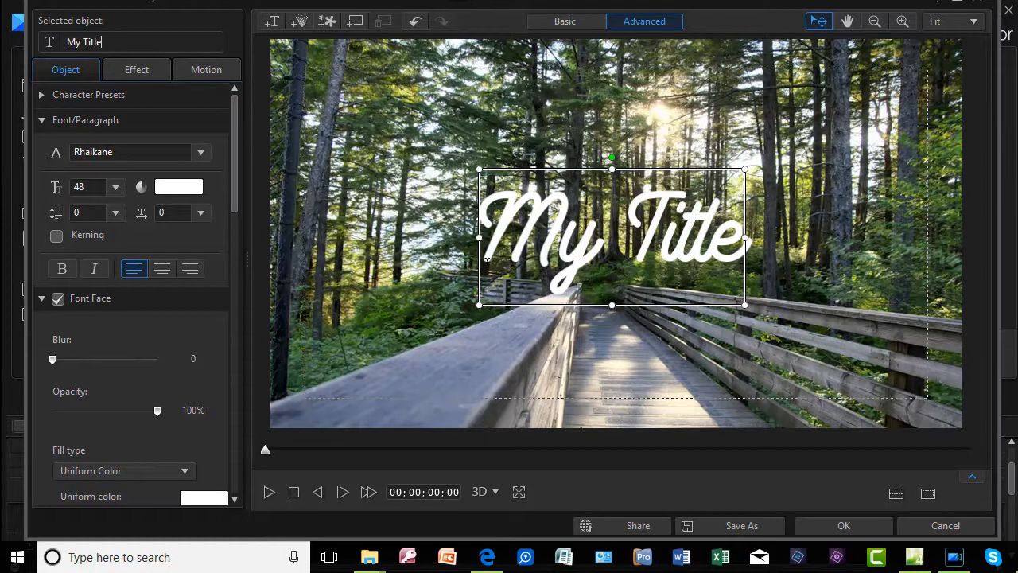
{"action": "mouse_move", "coordinate": [442, 273]}
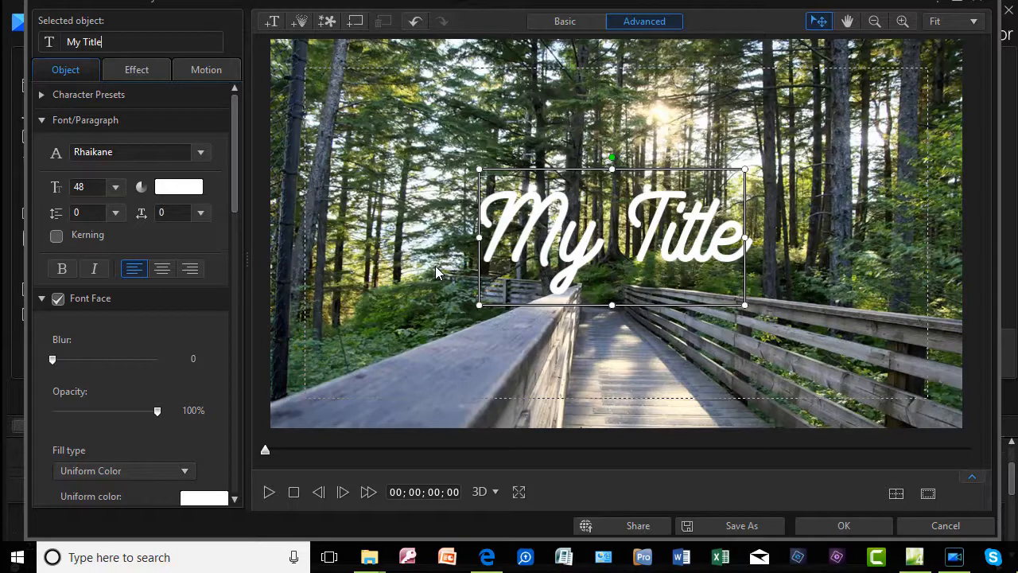
{"action": "mouse_move", "coordinate": [321, 199]}
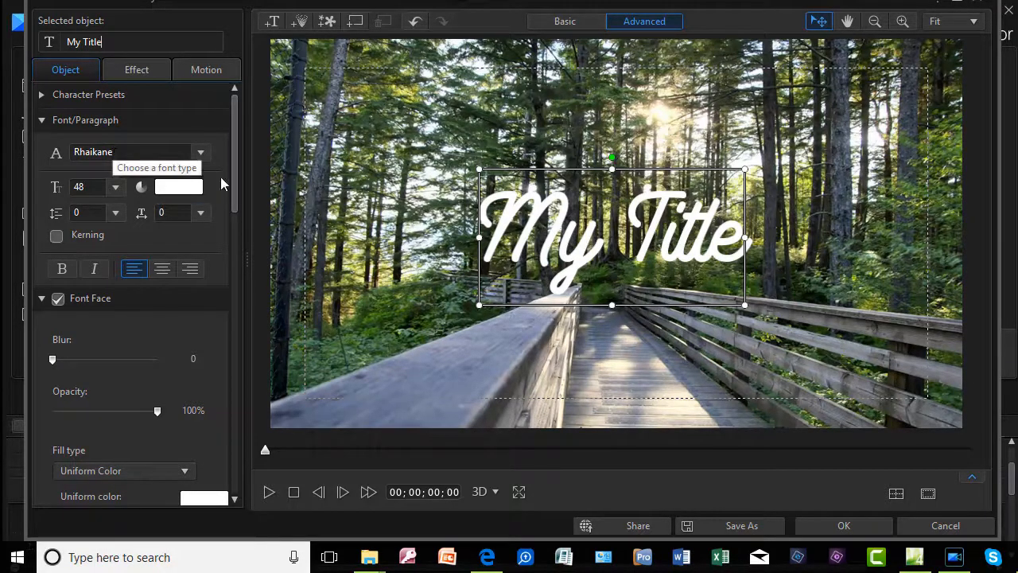
{"action": "mouse_move", "coordinate": [223, 182]}
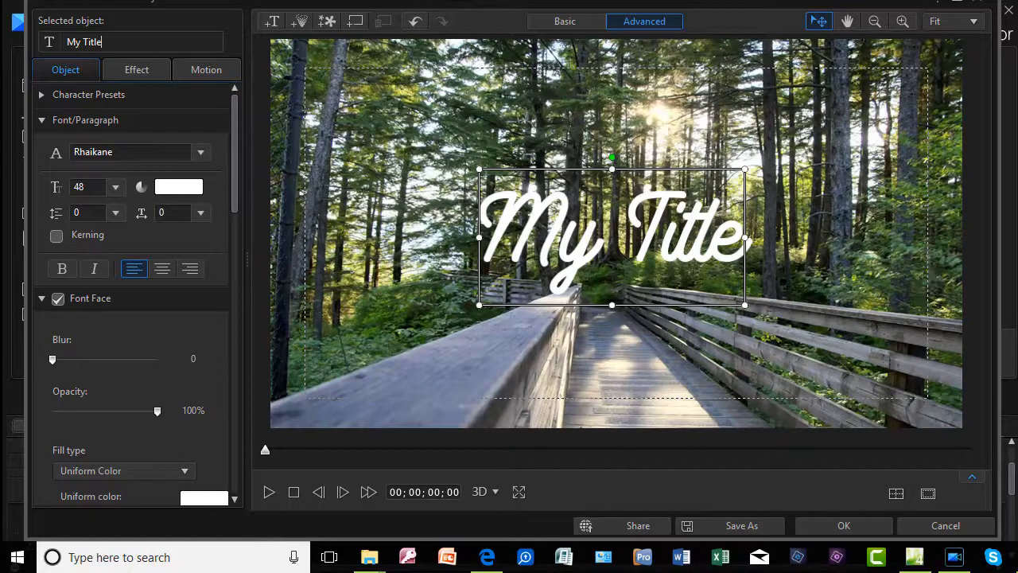